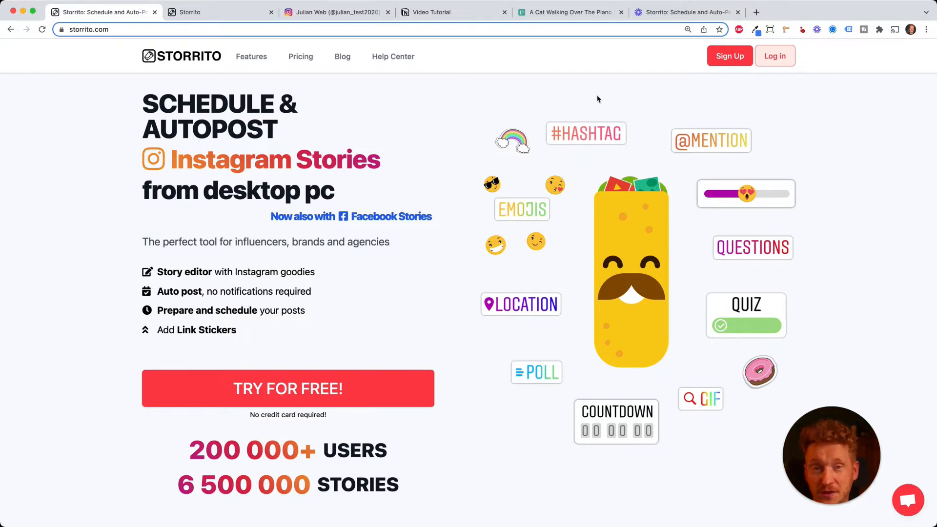
Enter Storrito via TRY FOR FREE!, start an image upload, and open the mathilde-langevin photo's options.
{"action": "left_click_drag", "start_coordinate": [143, 103], "coordinate": [393, 159]}
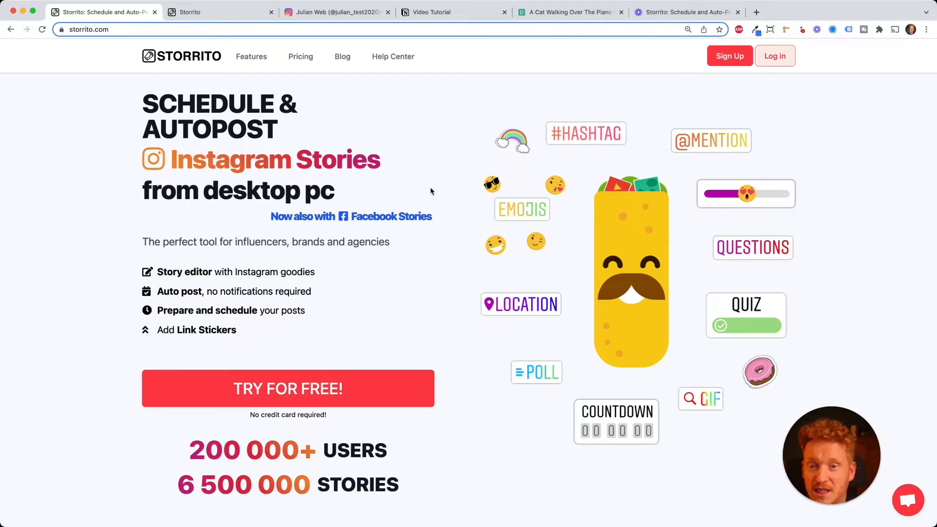
{"action": "mouse_move", "coordinate": [152, 97]}
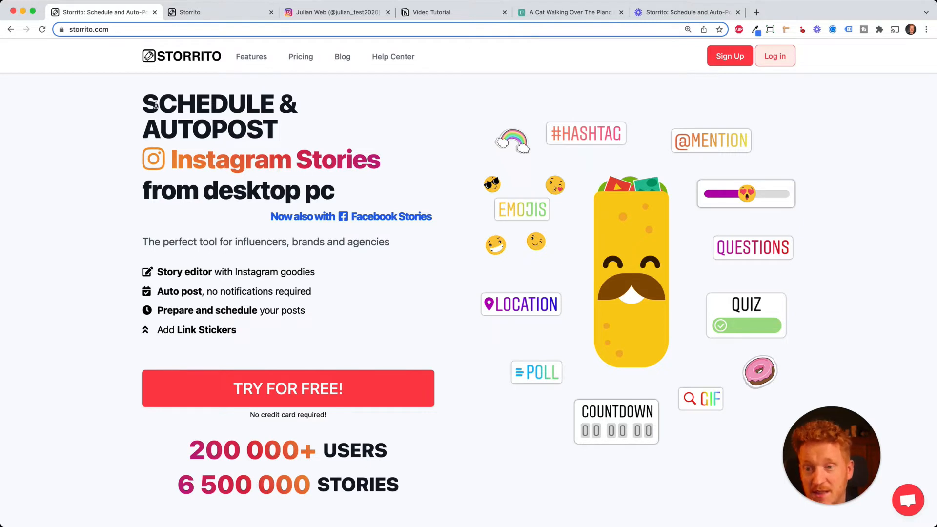
{"action": "mouse_move", "coordinate": [228, 128]}
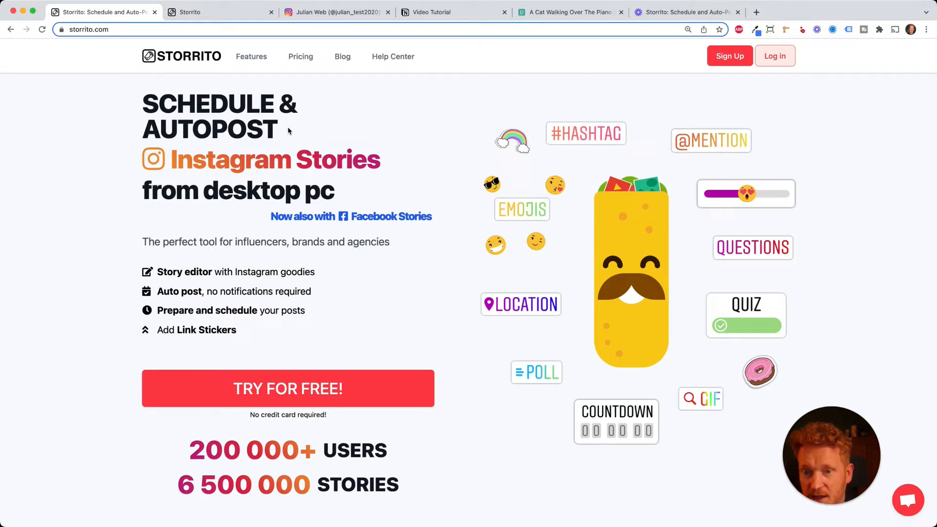
{"action": "mouse_move", "coordinate": [418, 218]}
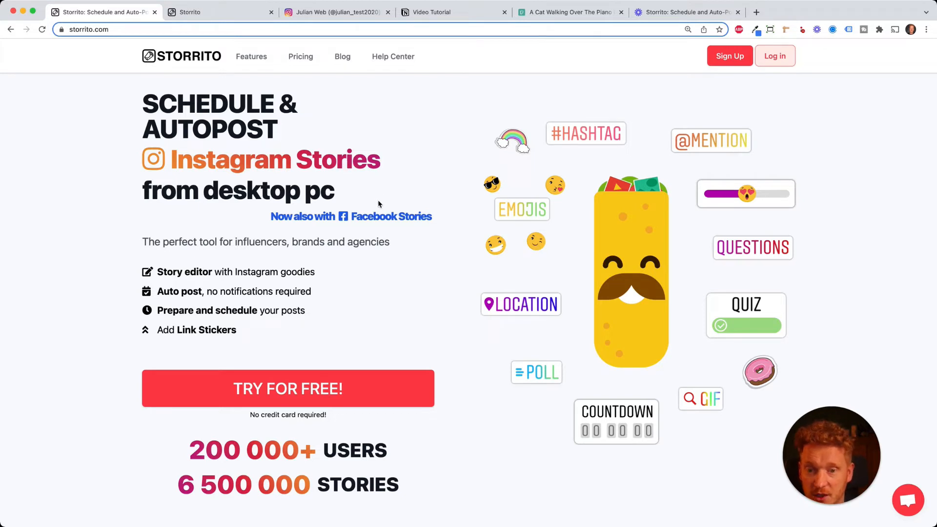
{"action": "mouse_move", "coordinate": [454, 168]}
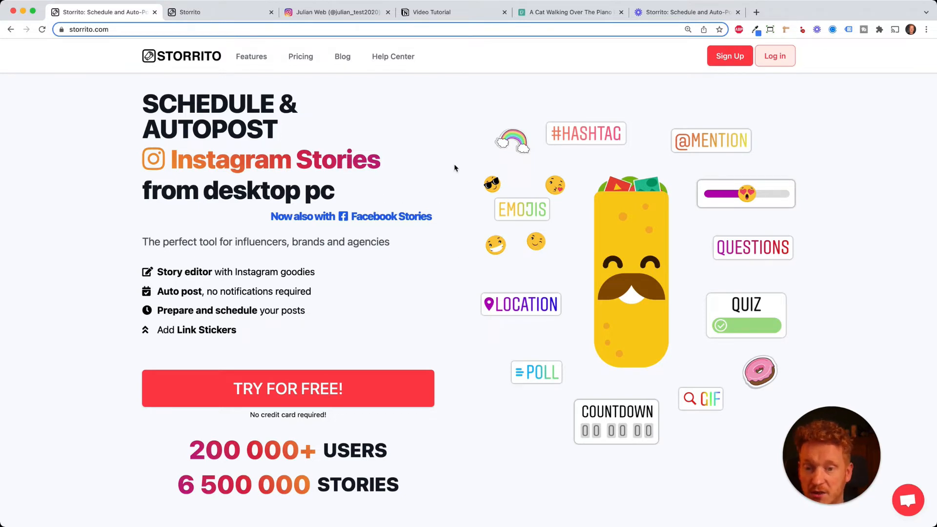
{"action": "mouse_move", "coordinate": [439, 270]}
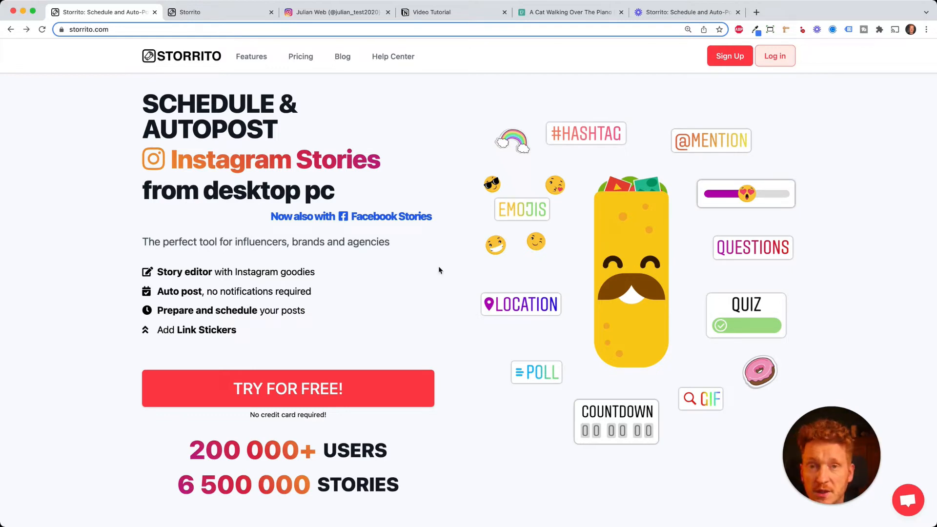
{"action": "mouse_move", "coordinate": [399, 389]}
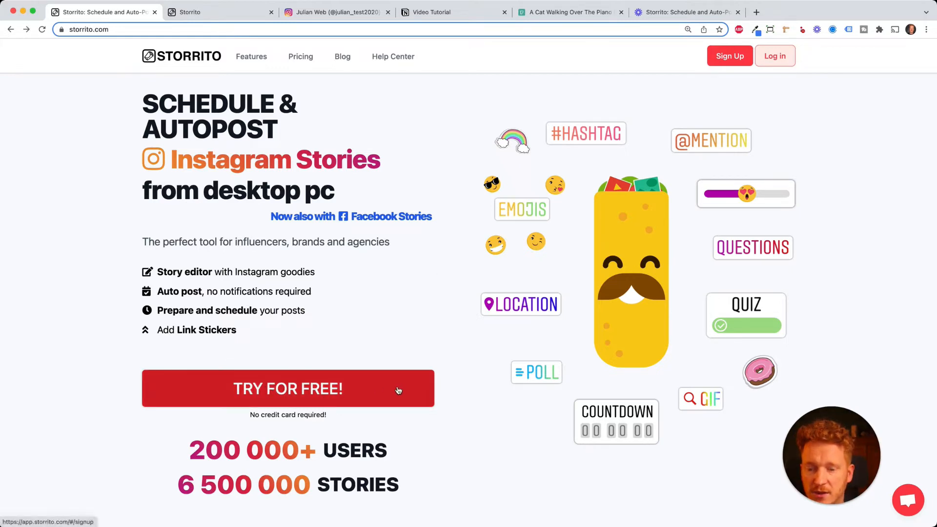
{"action": "left_click", "coordinate": [215, 12]}
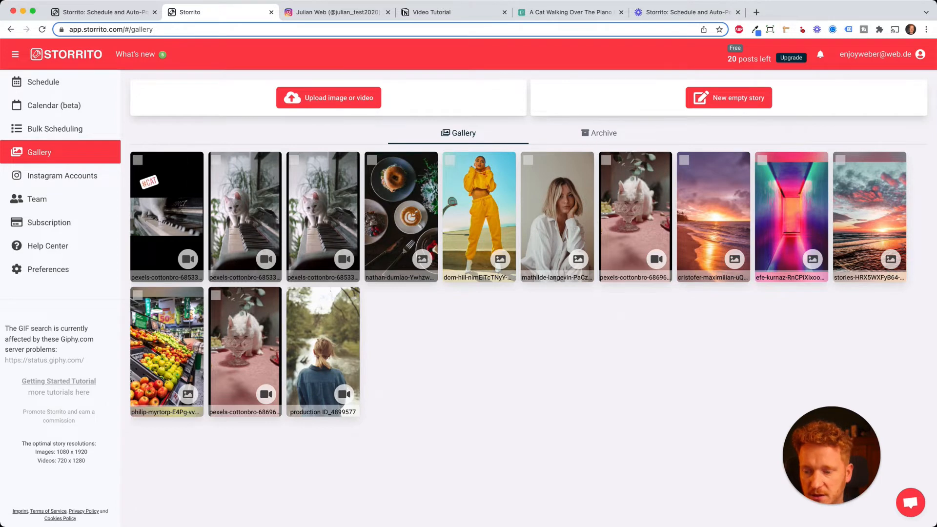
{"action": "left_click", "coordinate": [327, 97]}
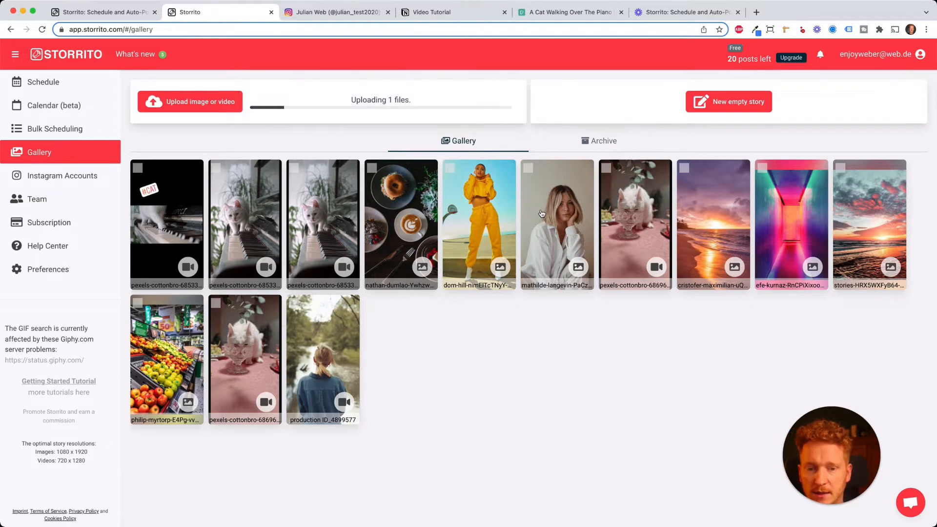
{"action": "left_click", "coordinate": [557, 224]}
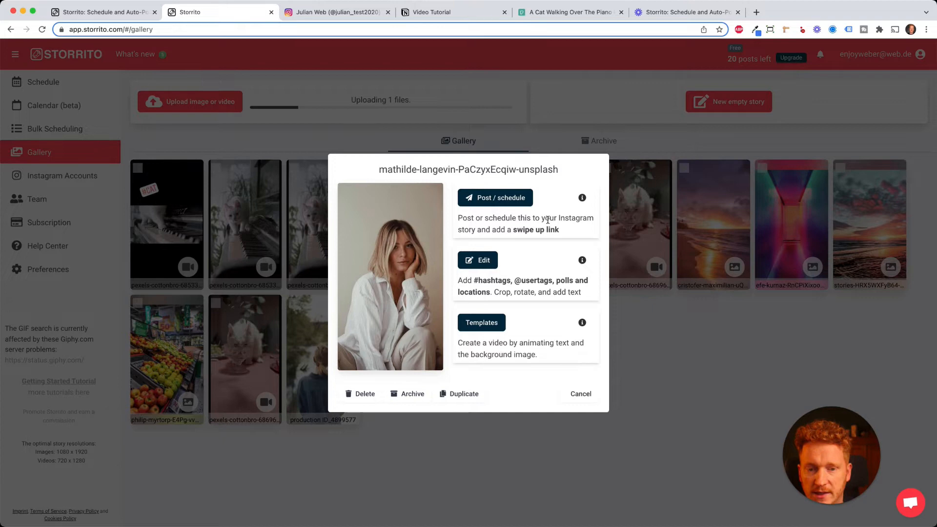
{"action": "mouse_move", "coordinate": [512, 203]}
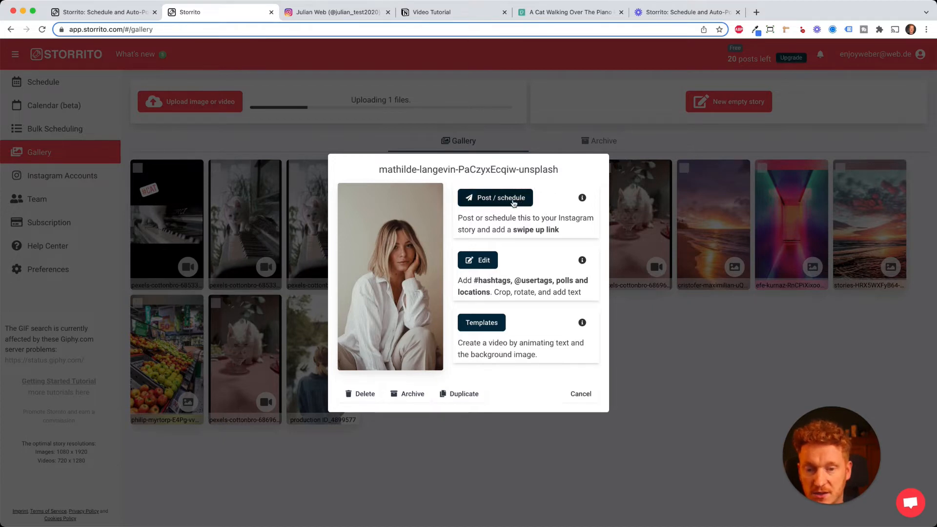
{"action": "mouse_move", "coordinate": [520, 248]}
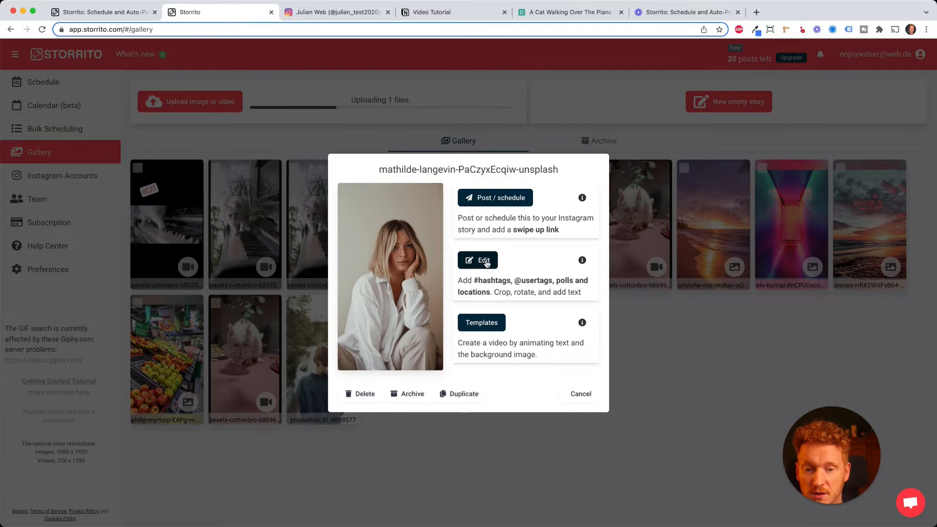
Edit the woman-in-white photo, adding a #SUNNY hashtag sticker and a QUESTIONS sticker.
{"action": "left_click", "coordinate": [476, 260]}
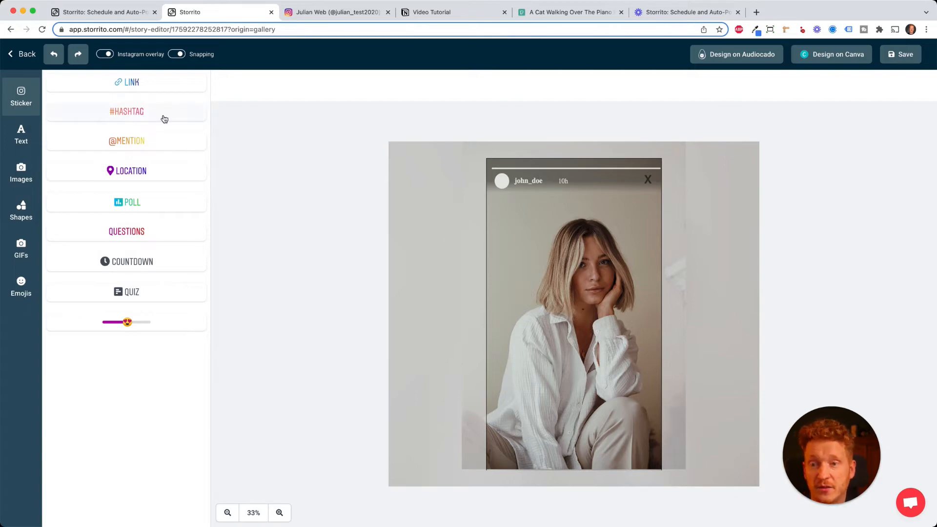
{"action": "left_click", "coordinate": [127, 111]}
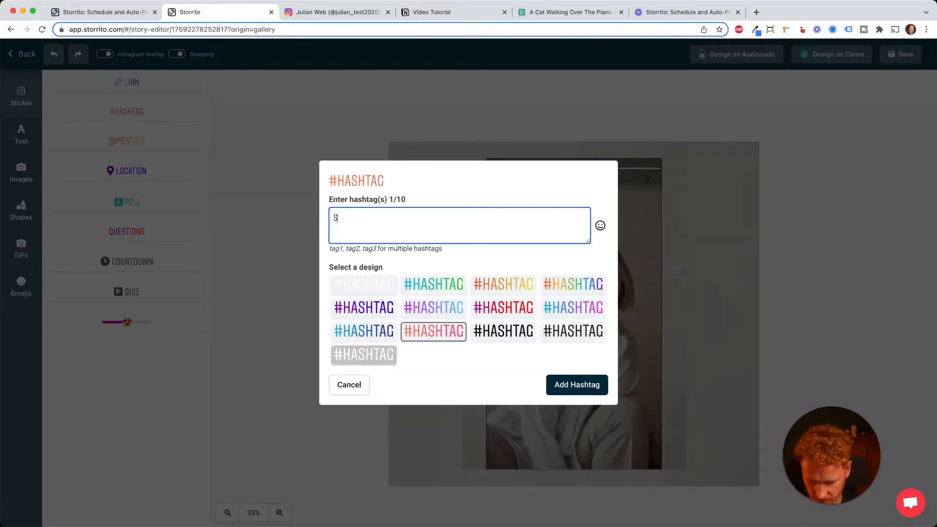
{"action": "left_click", "coordinate": [575, 384]}
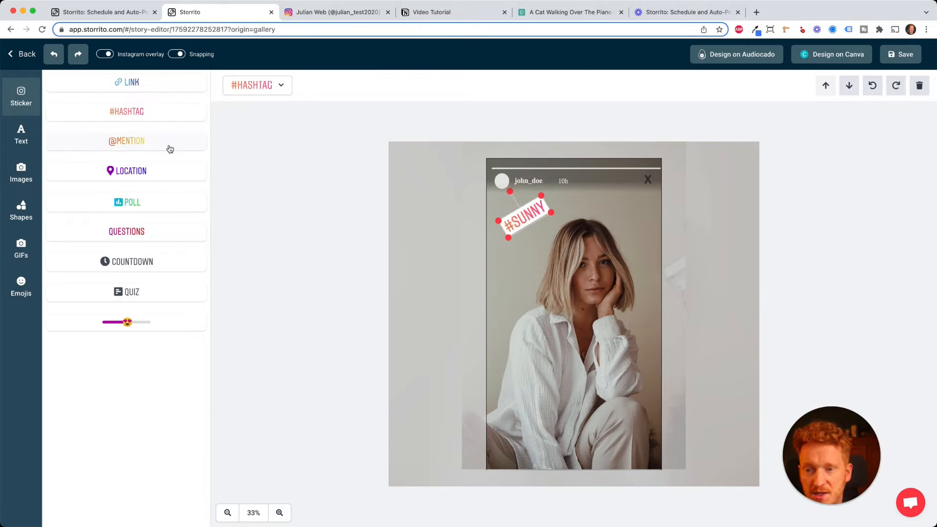
{"action": "mouse_move", "coordinate": [163, 232]}
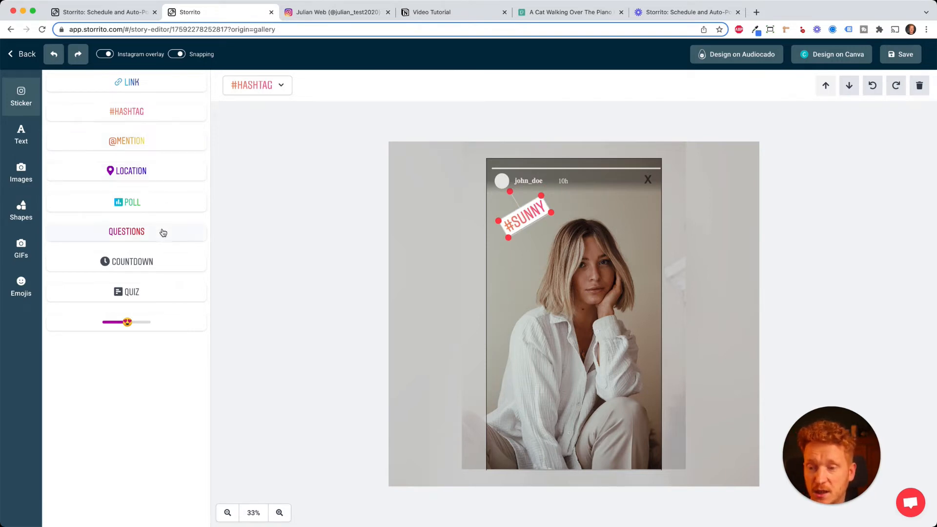
{"action": "left_click", "coordinate": [126, 231]}
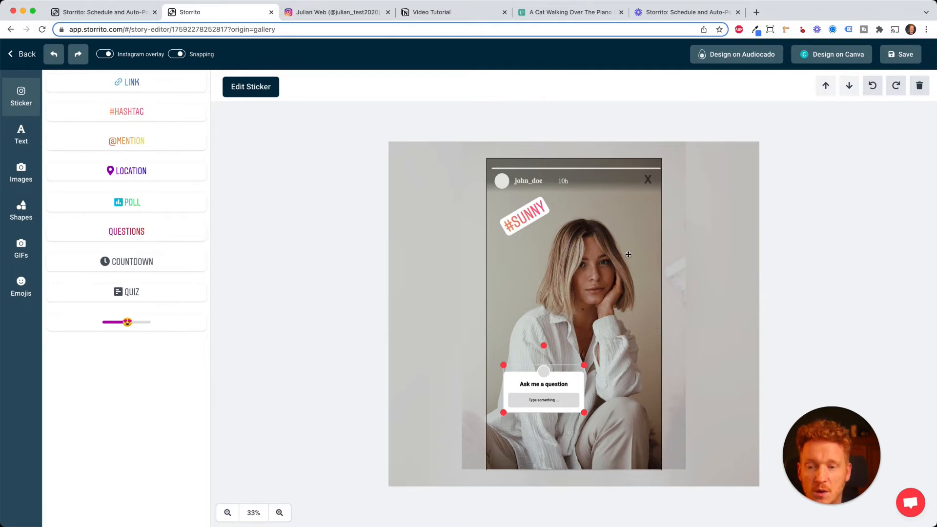
{"action": "mouse_move", "coordinate": [176, 118]}
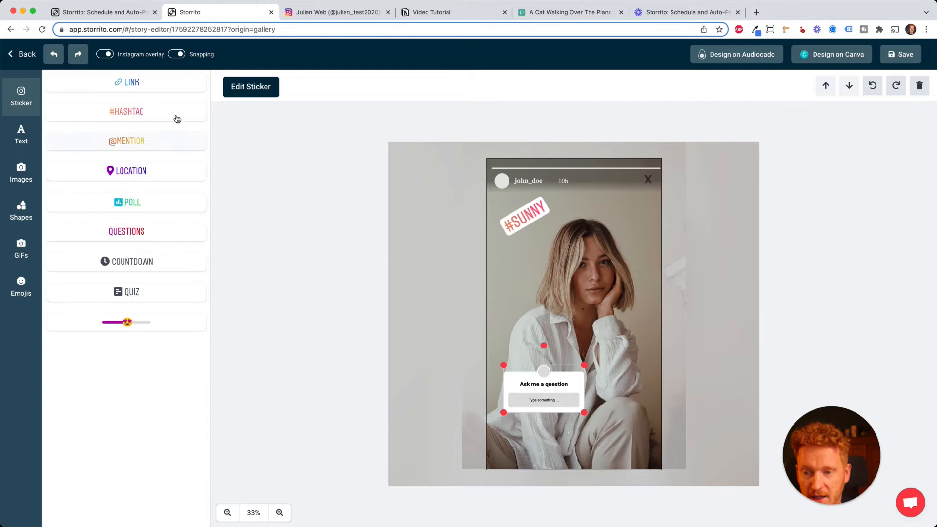
{"action": "mouse_move", "coordinate": [187, 246]}
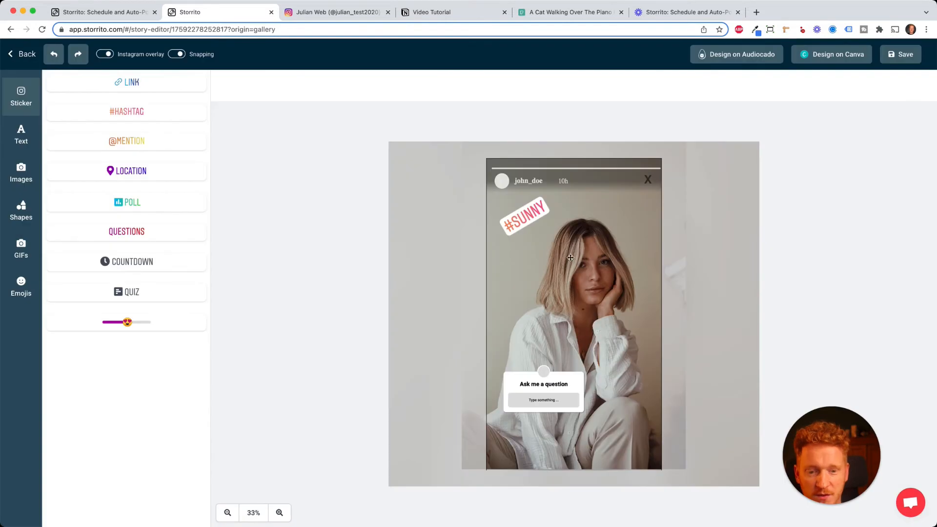
{"action": "mouse_move", "coordinate": [641, 335]}
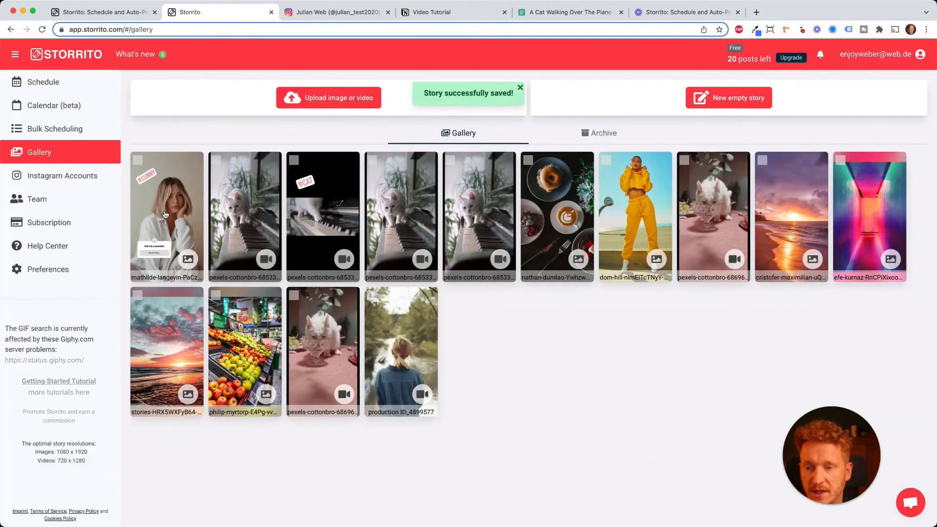
Open Post / schedule for the #SUNNY story and enable 'Try to post on Facebook Stories anyway'.
{"action": "left_click", "coordinate": [167, 216]}
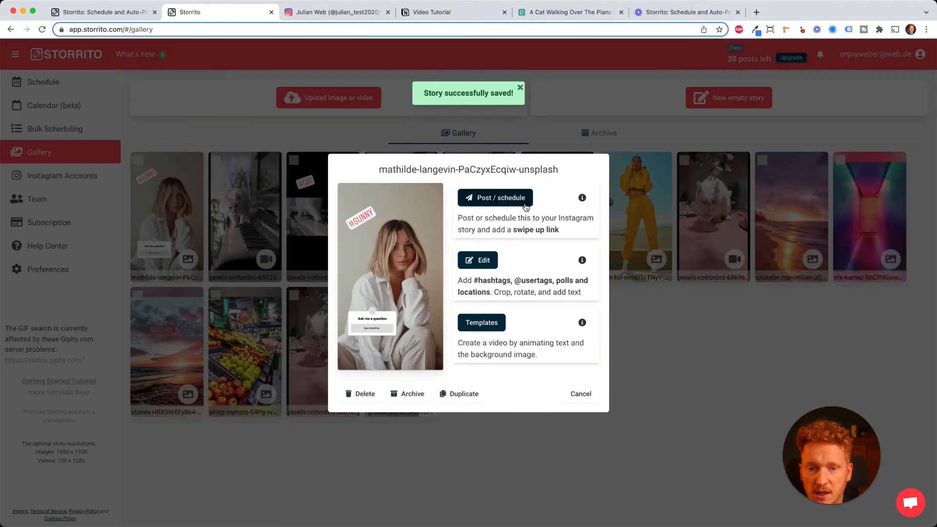
{"action": "left_click", "coordinate": [495, 198]}
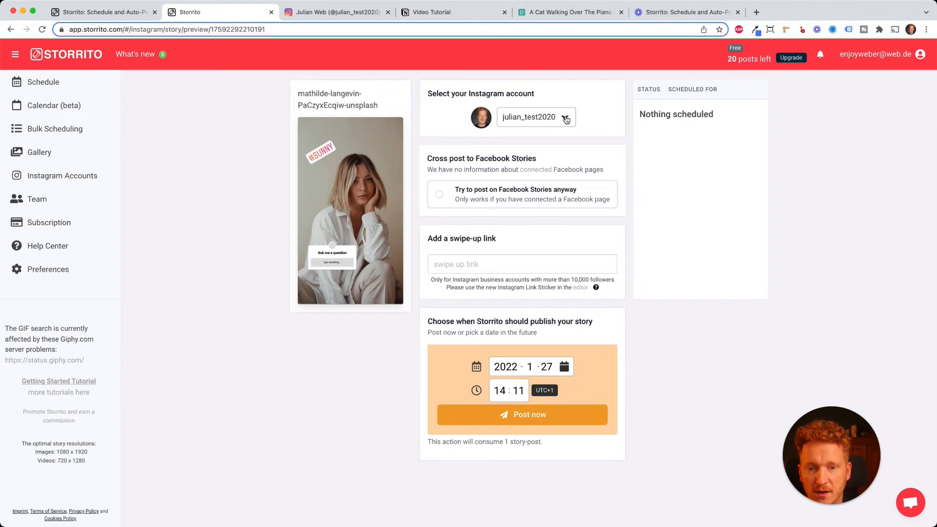
{"action": "mouse_move", "coordinate": [516, 187]}
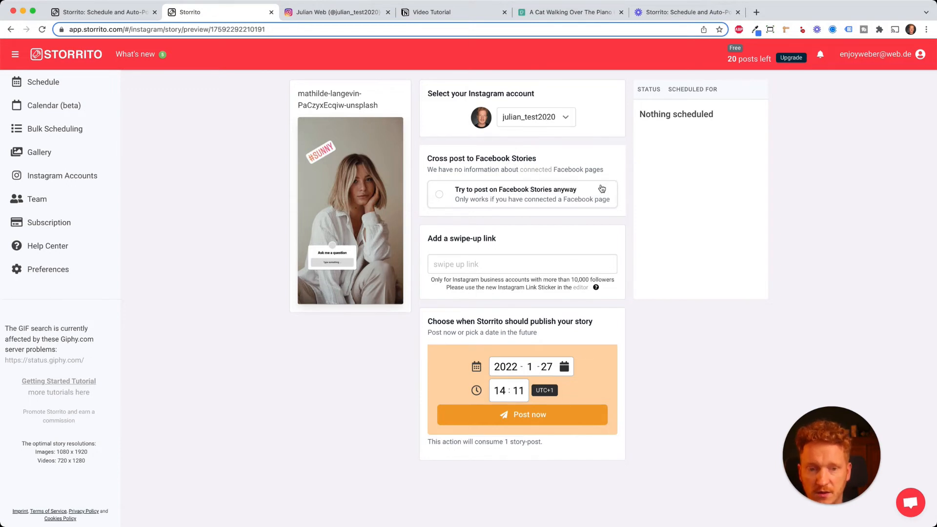
{"action": "left_click", "coordinate": [439, 194]}
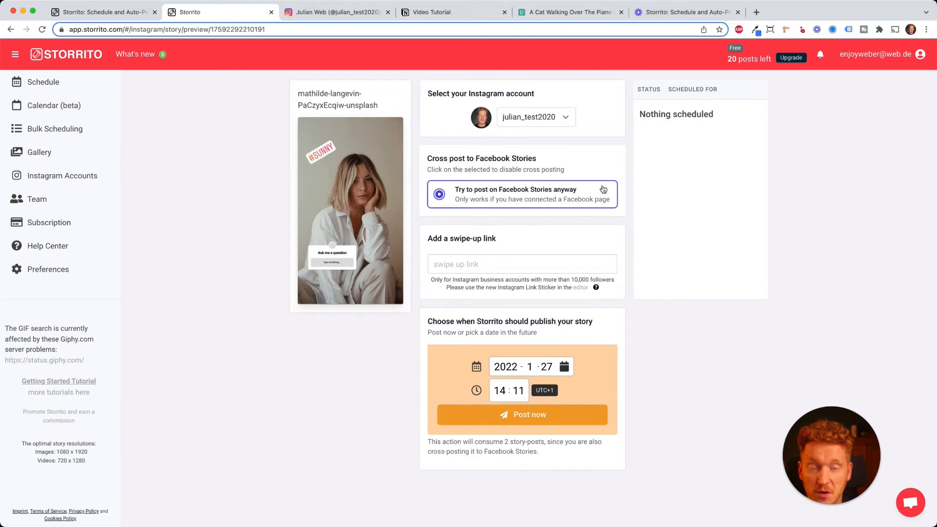
{"action": "mouse_move", "coordinate": [651, 354]}
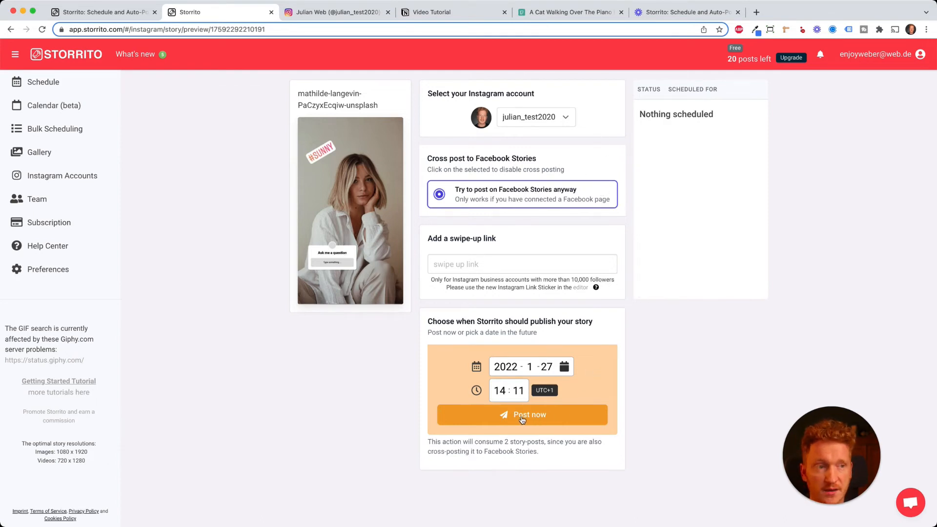
Set the publish date to 29 January 2022 and time to 10:00, then schedule.
{"action": "left_click", "coordinate": [563, 366]}
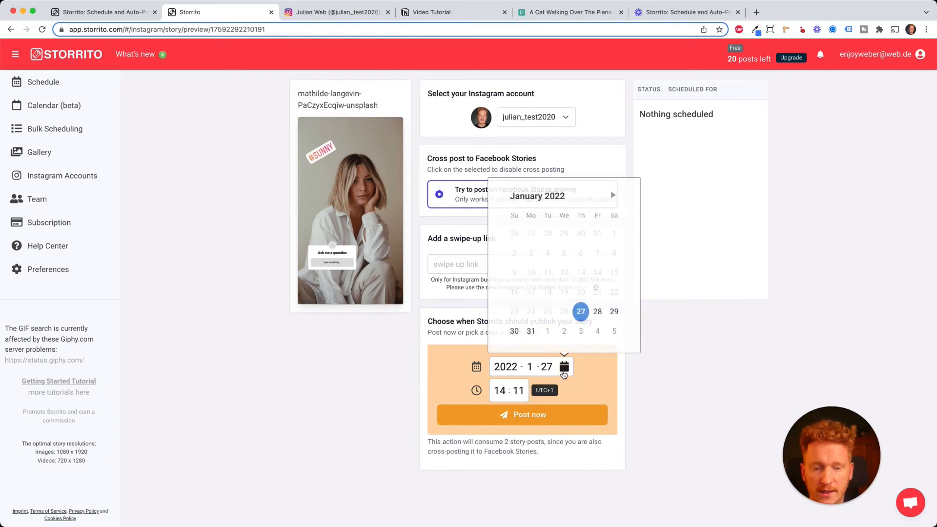
{"action": "left_click", "coordinate": [613, 311]}
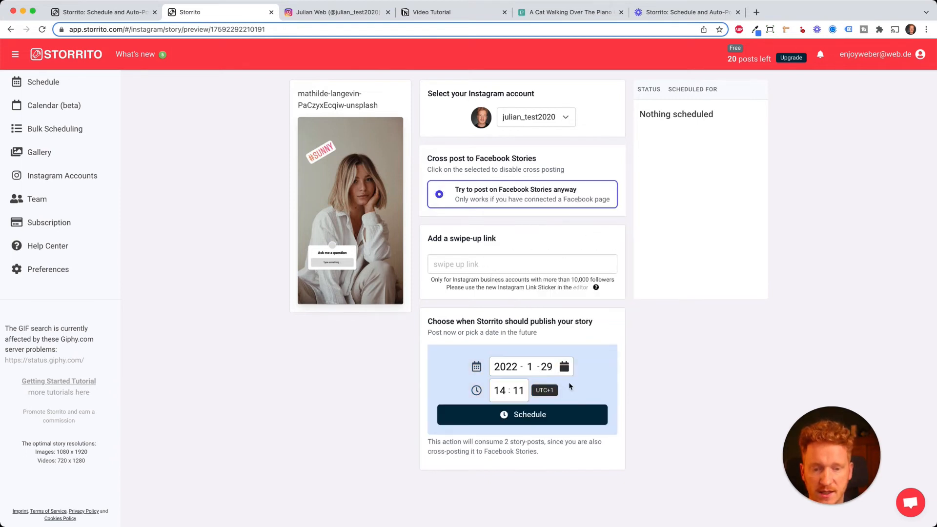
{"action": "left_click", "coordinate": [498, 391]}
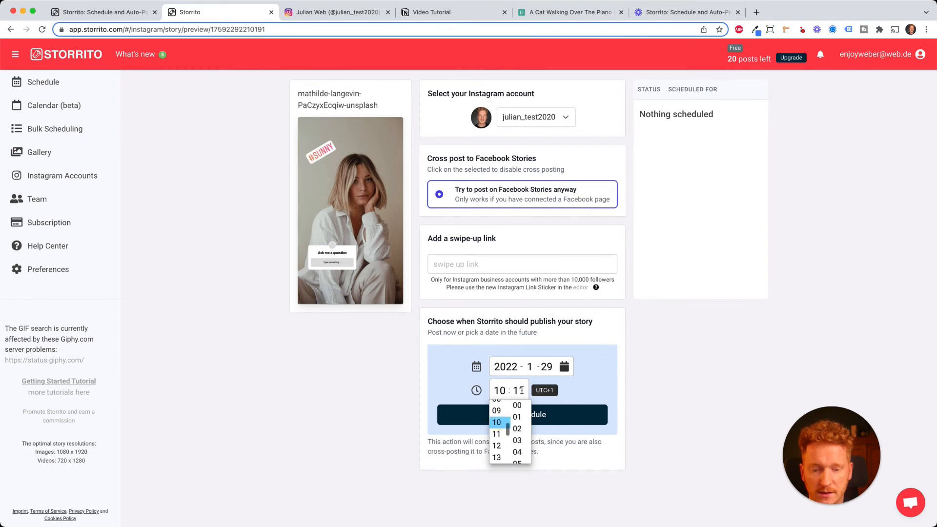
{"action": "left_click", "coordinate": [516, 405]}
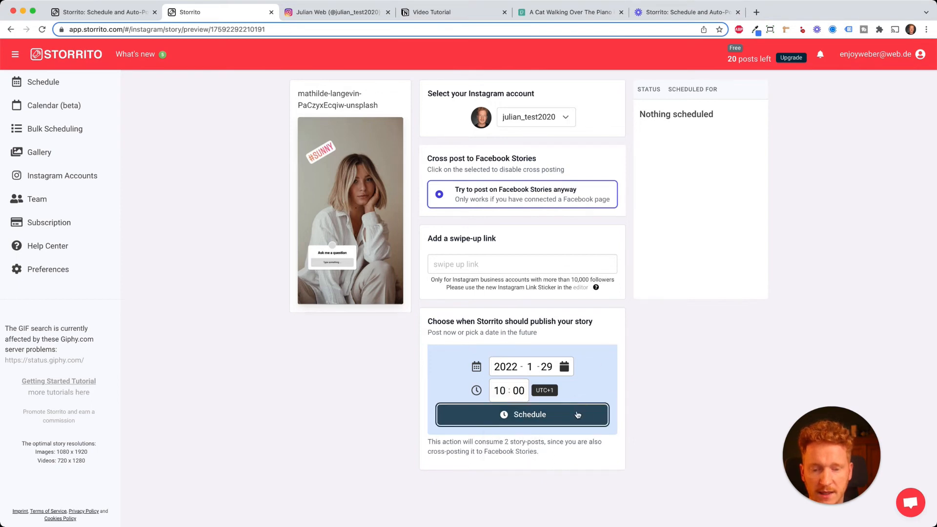
{"action": "left_click", "coordinate": [522, 414]}
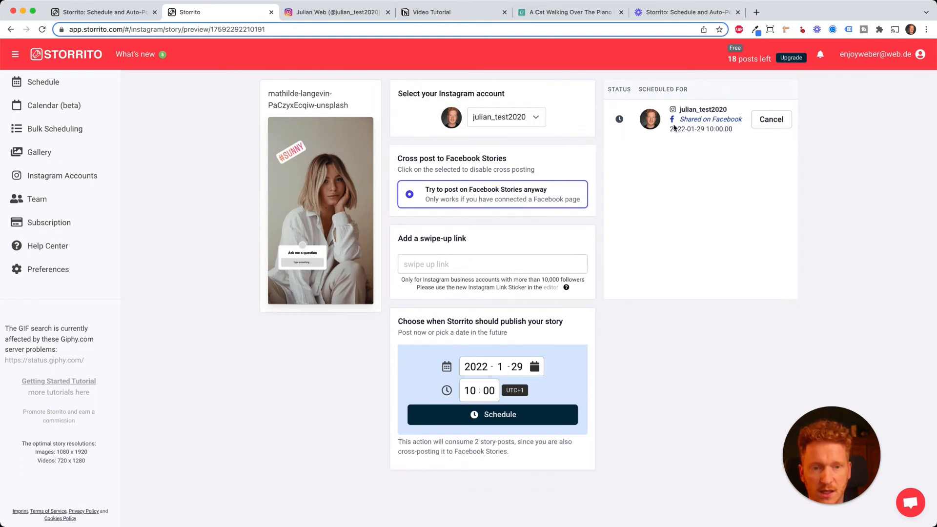
{"action": "mouse_move", "coordinate": [651, 167]}
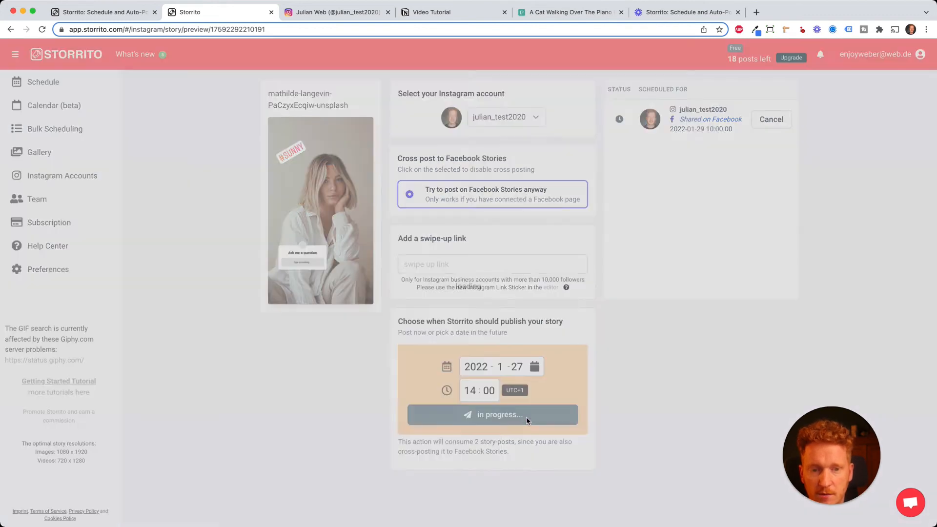
Post the story now and dismiss the success notification.
{"action": "left_click", "coordinate": [492, 415]}
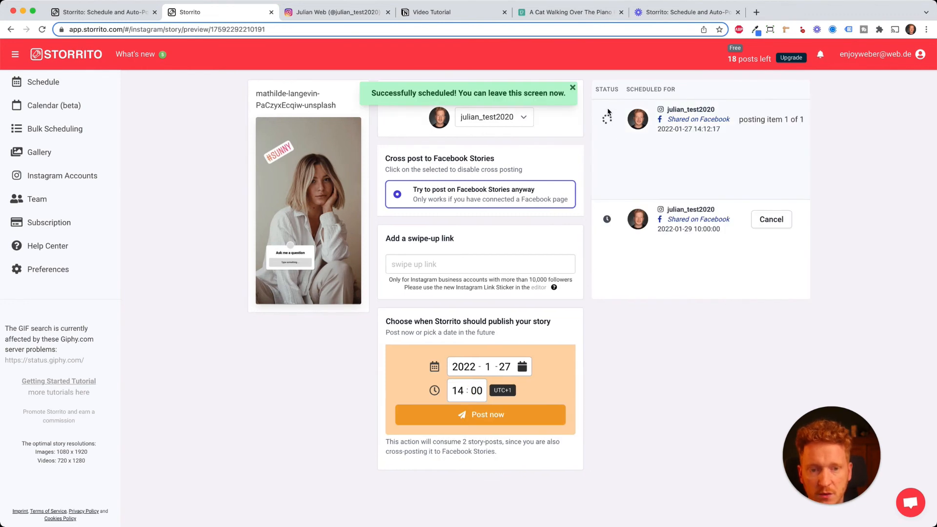
{"action": "left_click", "coordinate": [572, 88]}
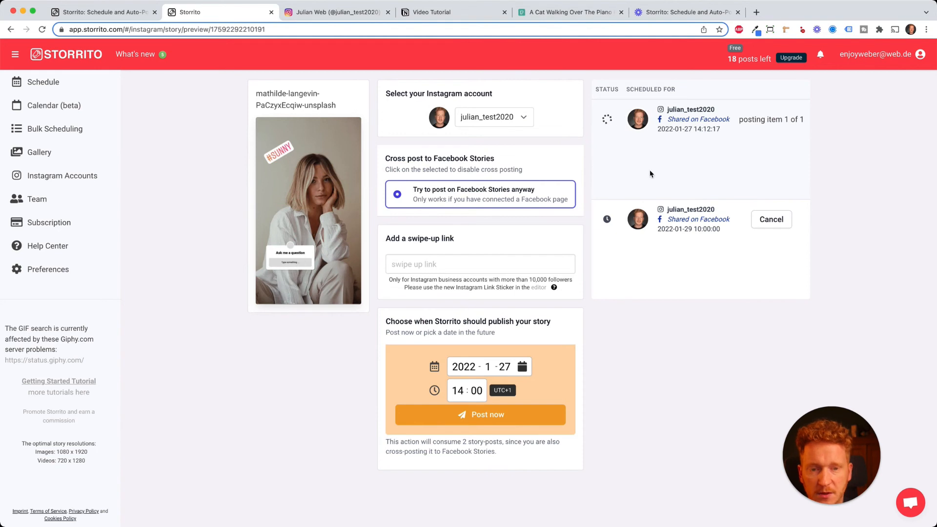
{"action": "mouse_move", "coordinate": [652, 172]}
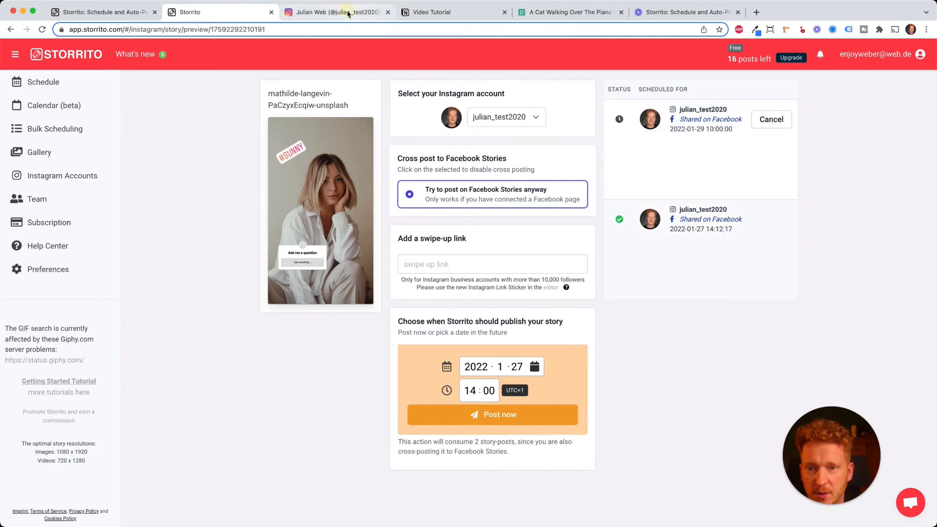
Switch to the Instagram profile and view the account's newly posted story.
{"action": "left_click", "coordinate": [336, 11]}
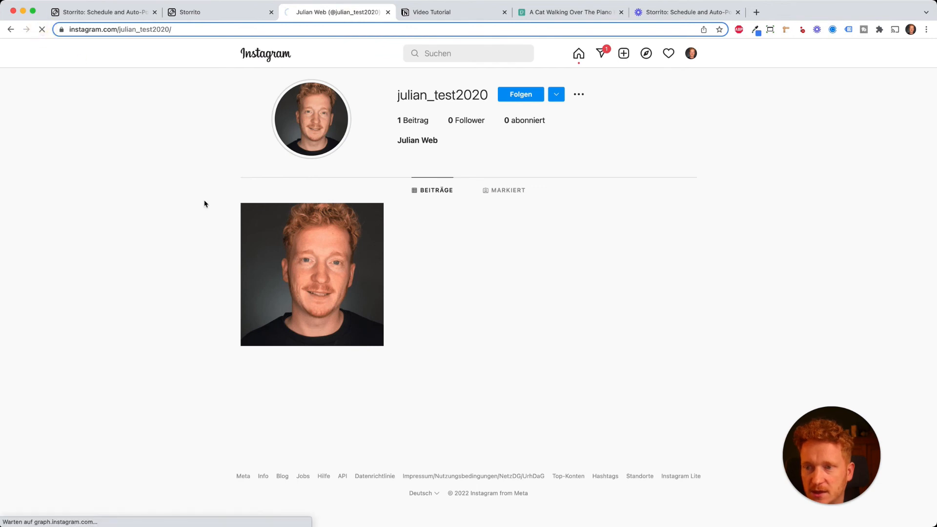
{"action": "left_click", "coordinate": [311, 118]}
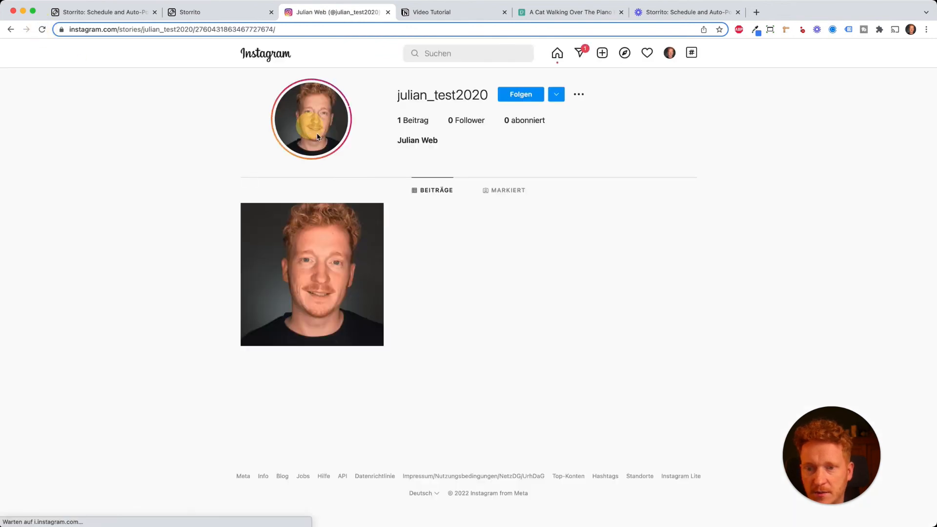
{"action": "left_click", "coordinate": [311, 118]}
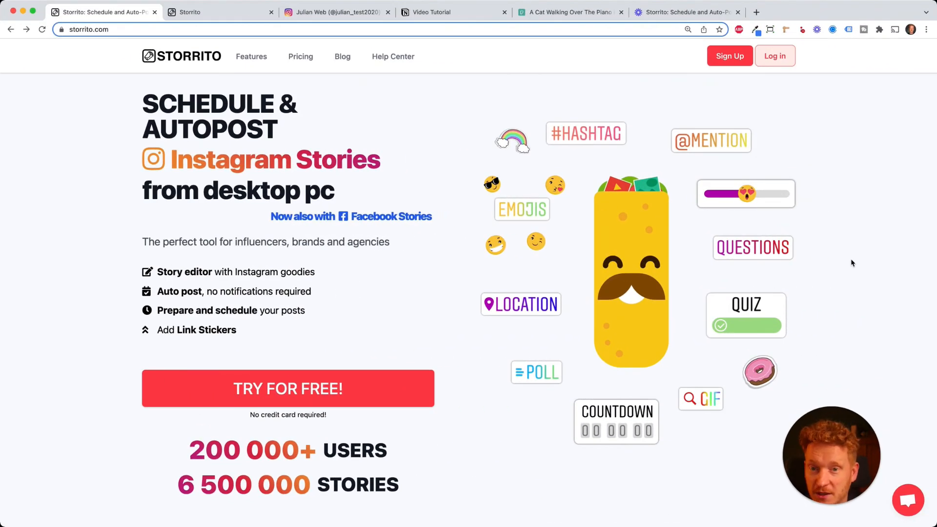
{"action": "mouse_move", "coordinate": [378, 373]}
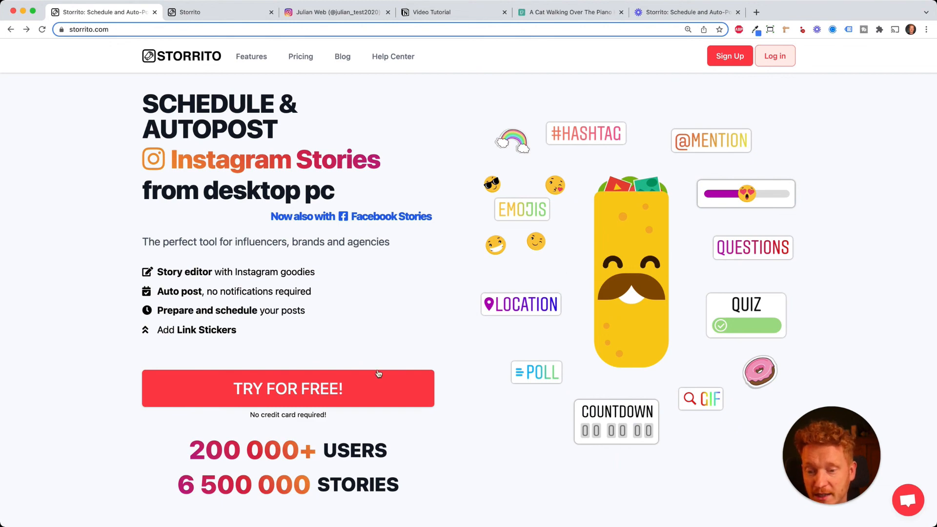
{"action": "mouse_move", "coordinate": [393, 389]}
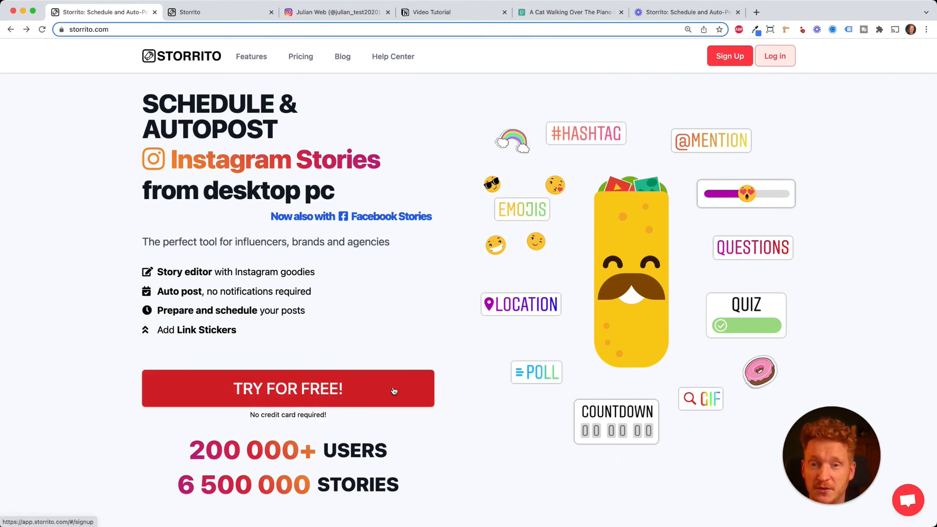